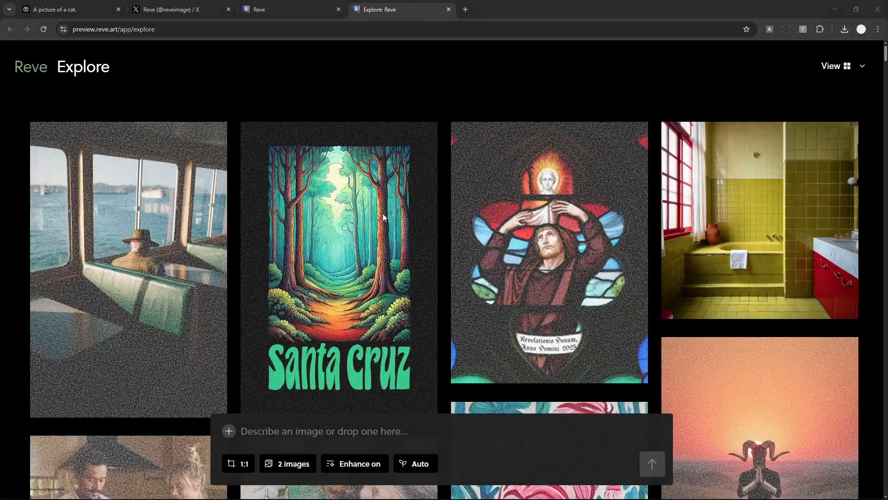
Step: Scroll down and back up through the gallery images
scroll("down", 3)
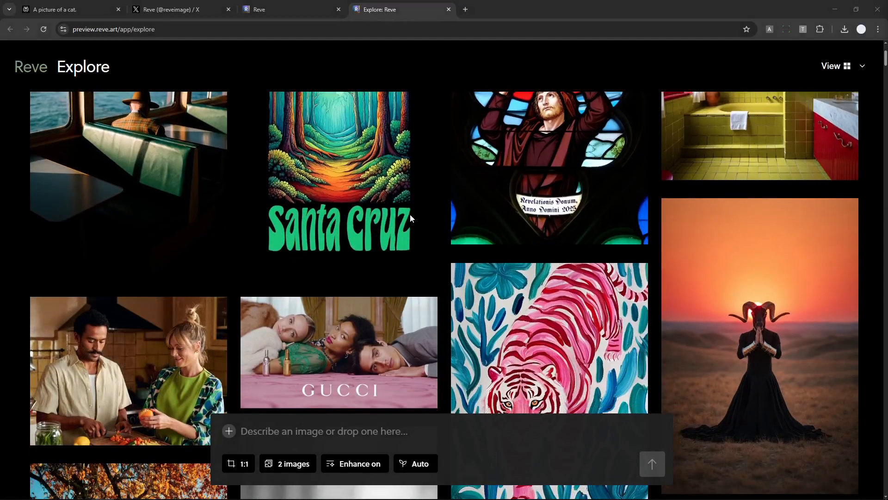
scroll("up", 3)
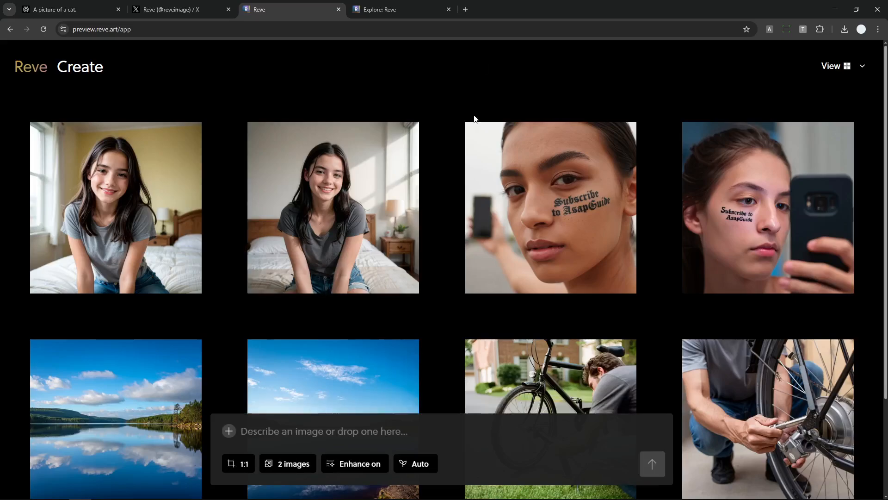
mouse_move(456, 166)
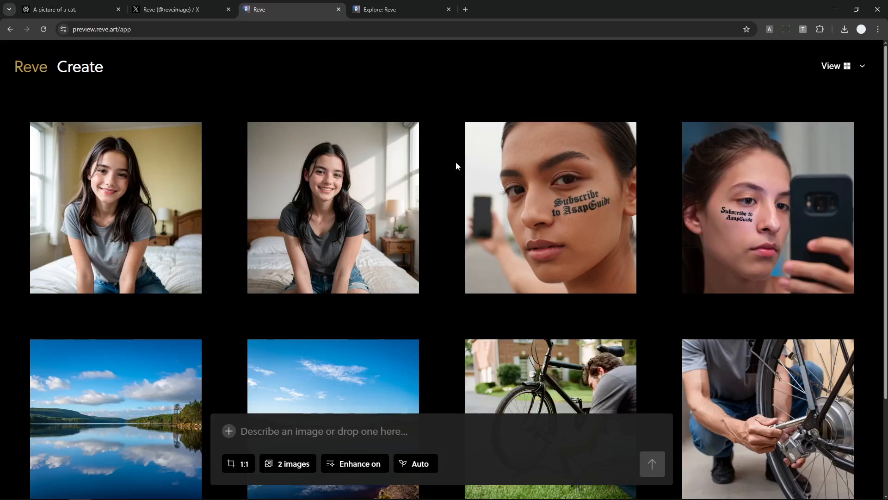
scroll("down", 3)
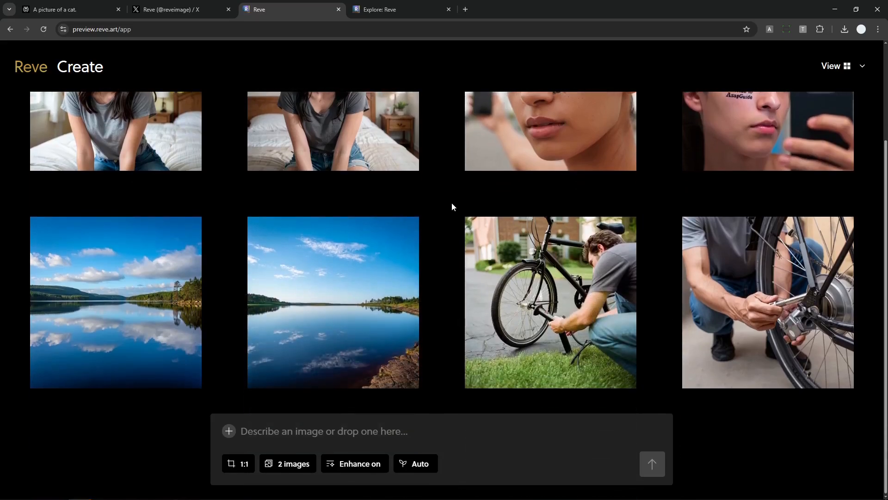
scroll("up", 3)
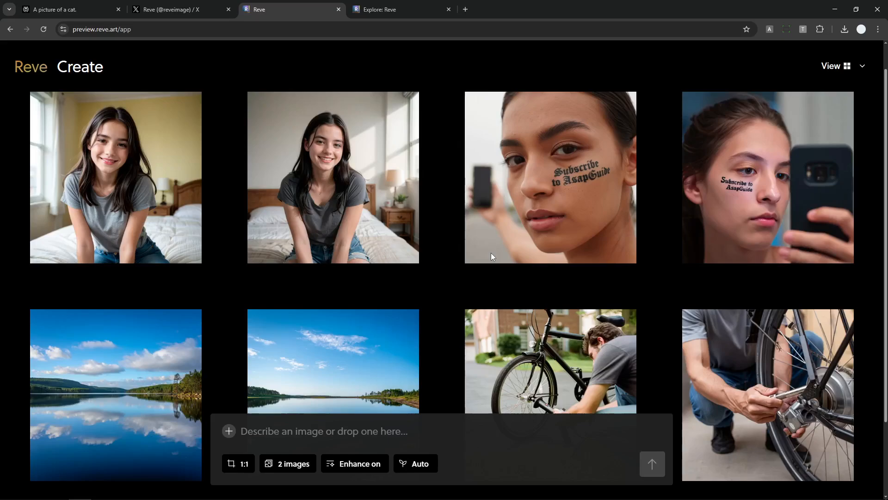
scroll("down", 3)
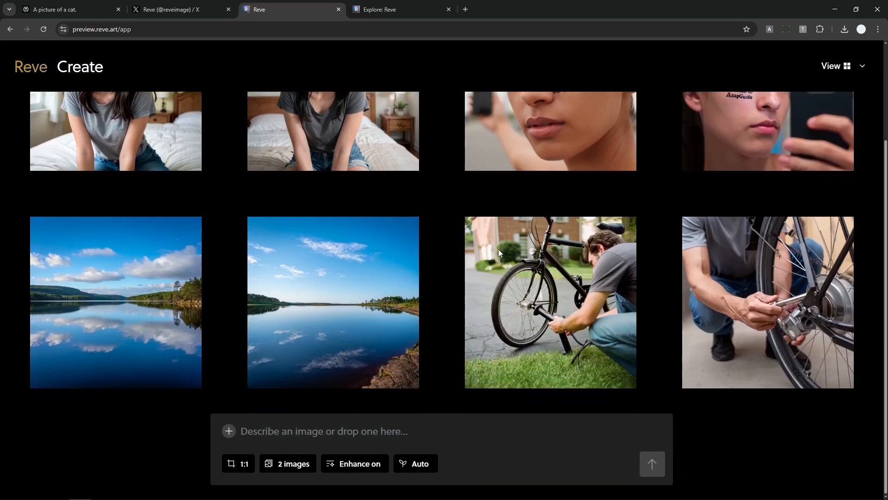
mouse_move(537, 254)
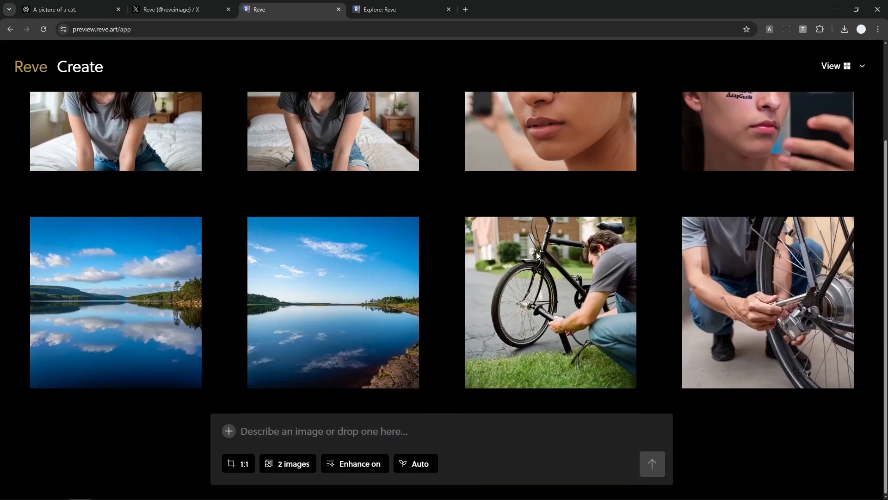
scroll("up", 3)
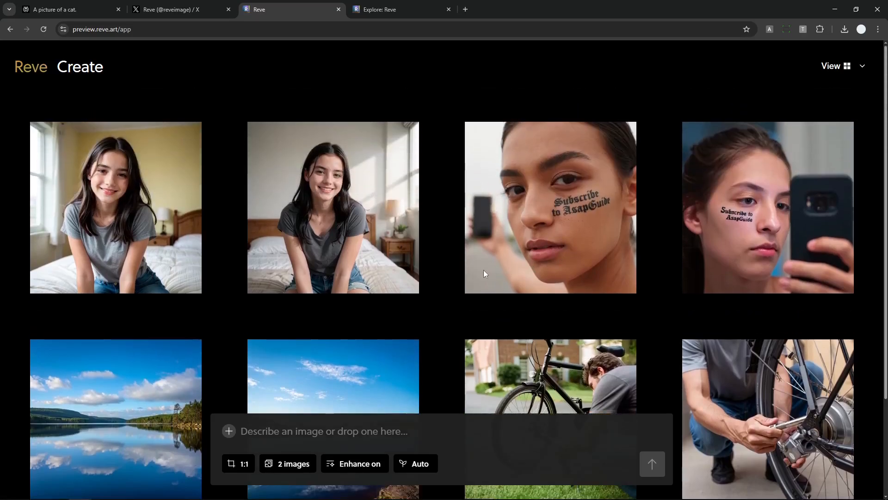
mouse_move(445, 286)
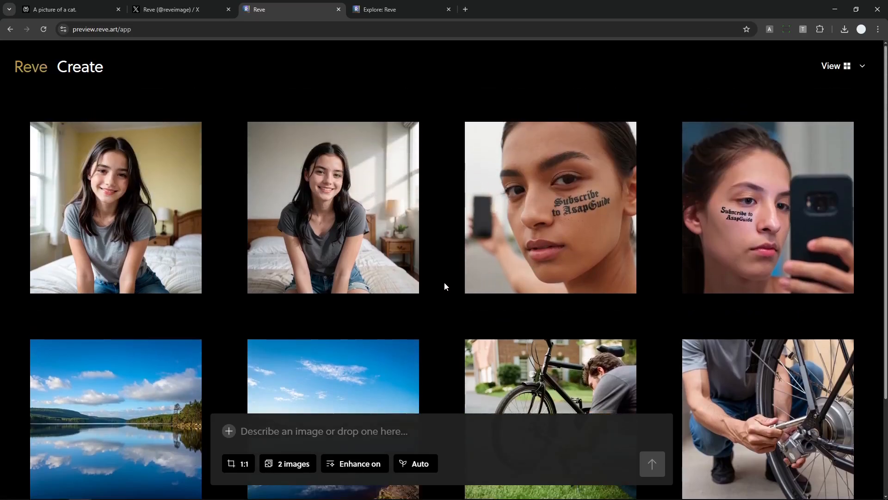
mouse_move(442, 294)
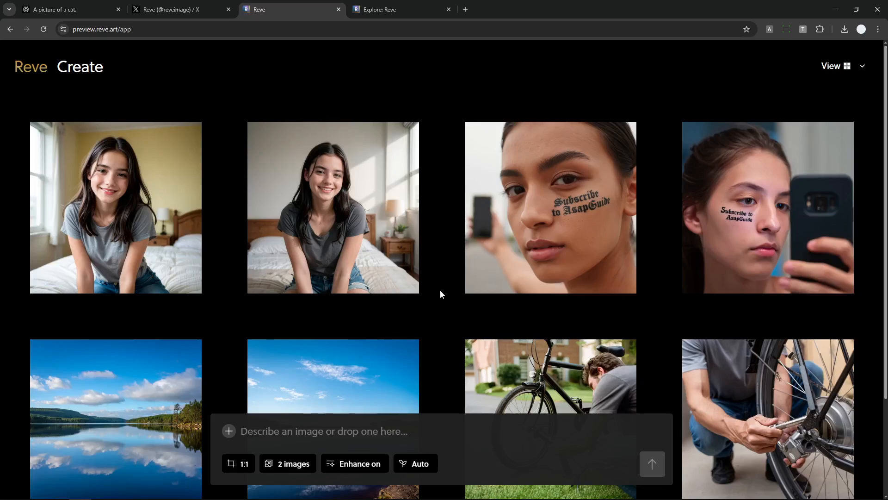
left_click(549, 207)
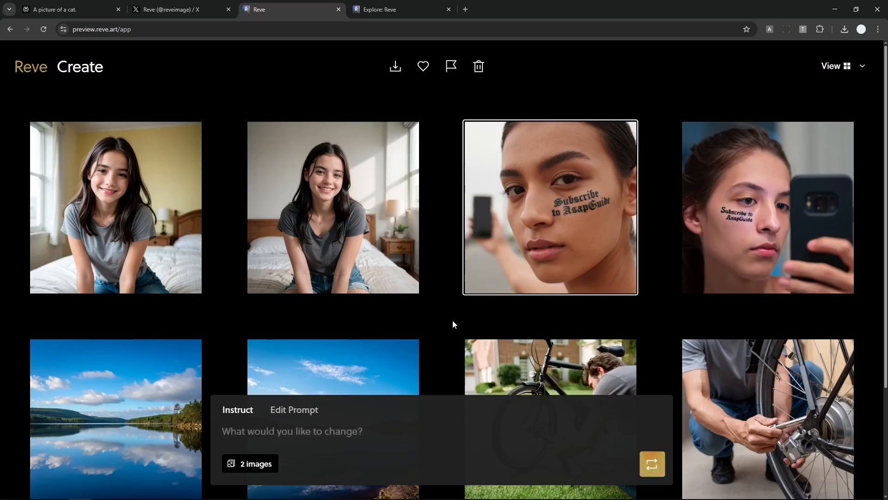
scroll("down", 3)
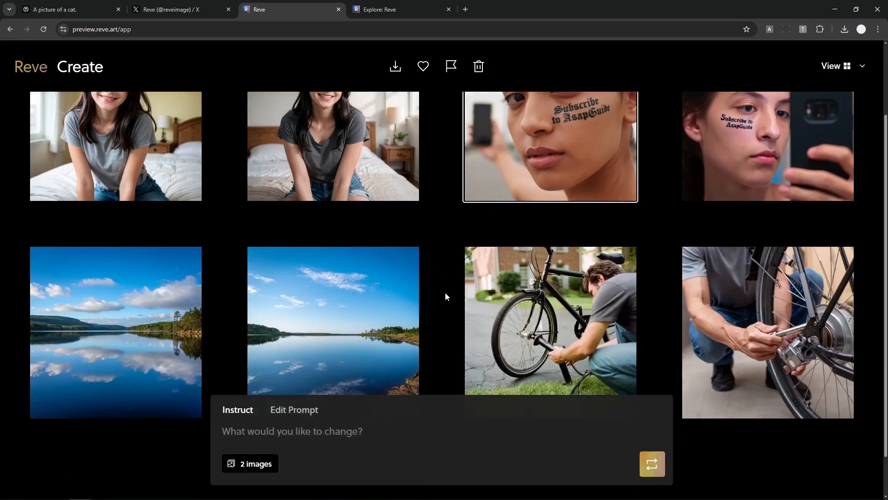
mouse_move(443, 296)
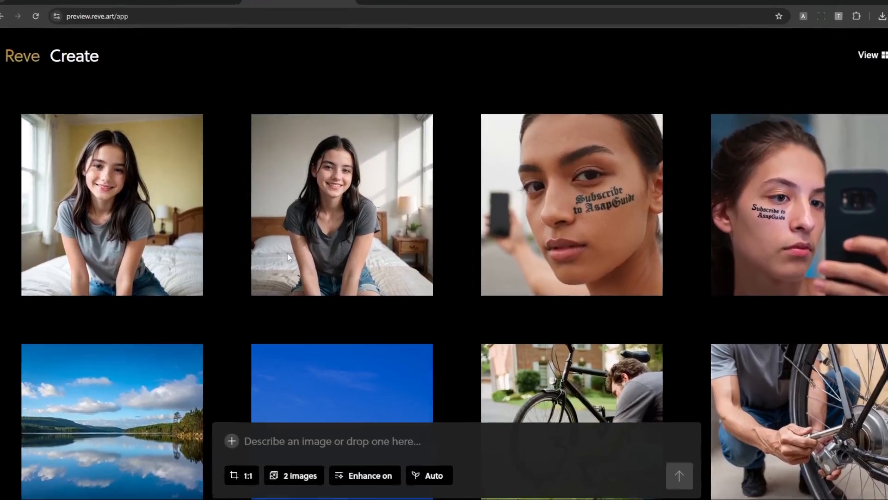
left_click(112, 204)
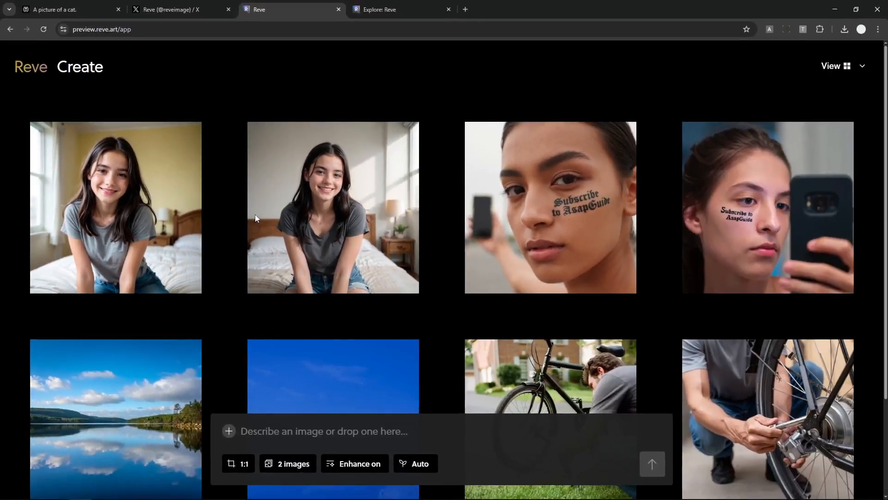
Step: Select the second bedroom portrait of the dark-haired woman to edit
left_click(333, 206)
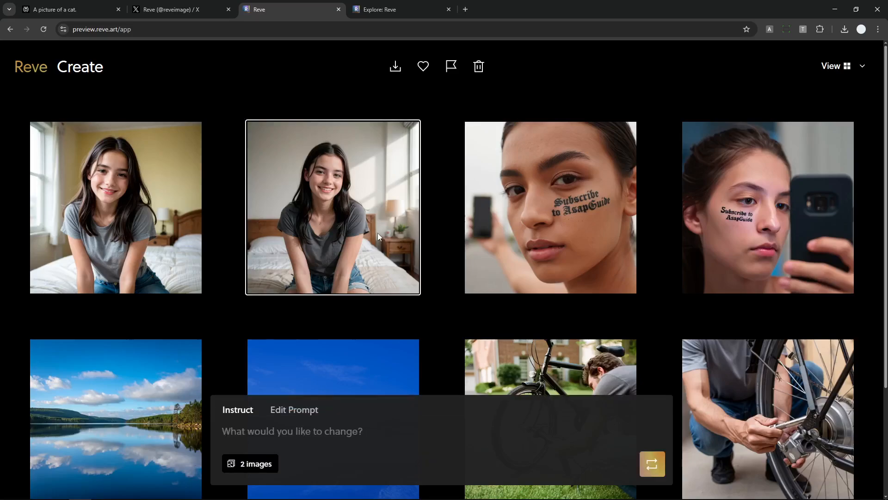
mouse_move(329, 144)
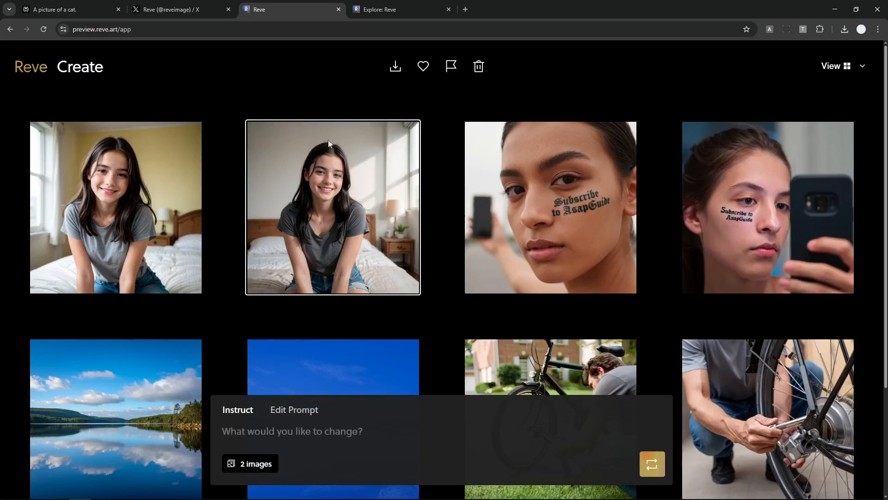
mouse_move(368, 207)
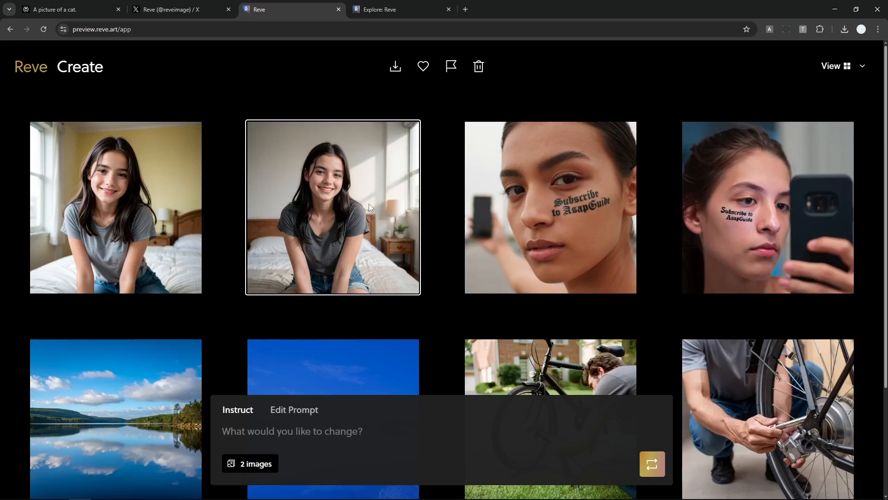
mouse_move(332, 203)
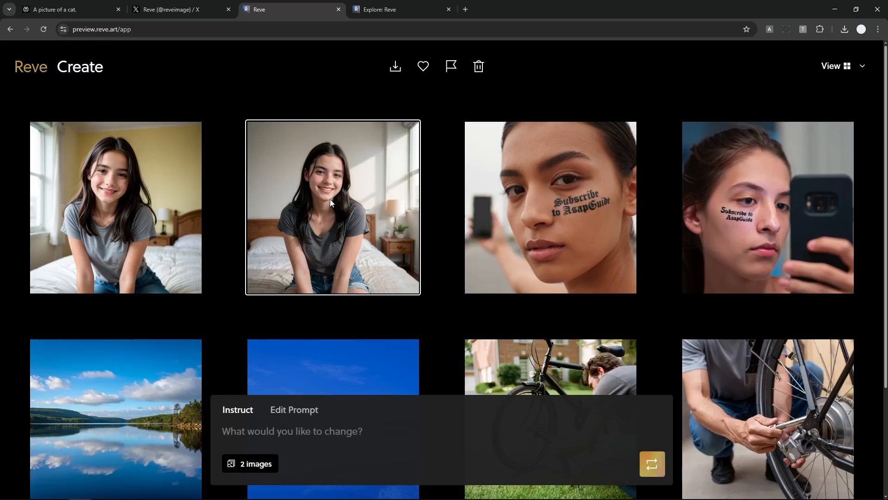
mouse_move(453, 215)
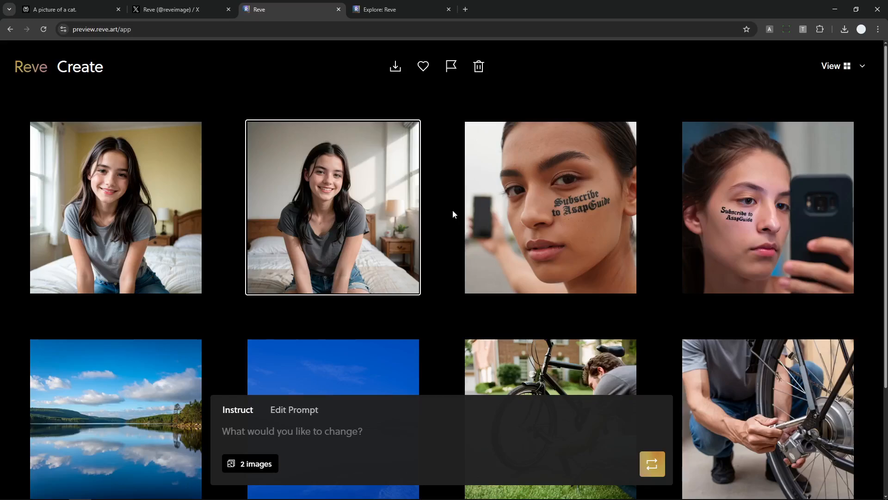
mouse_move(342, 202)
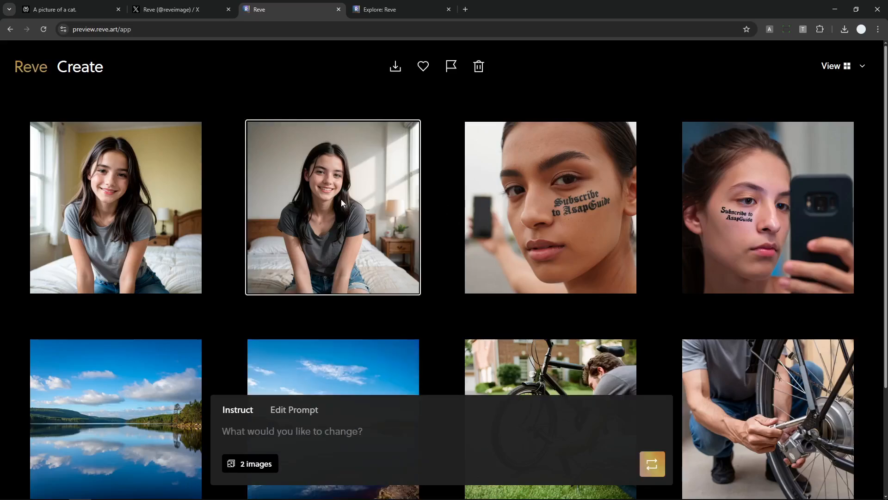
mouse_move(652, 464)
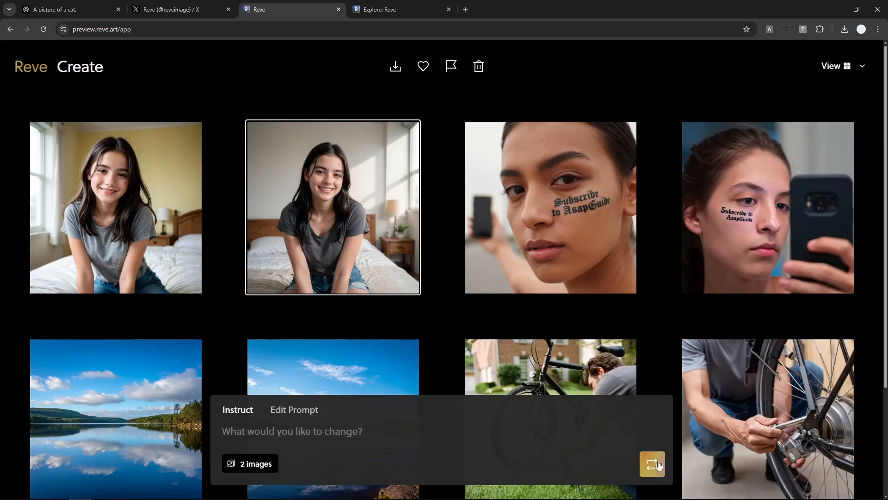
mouse_move(232, 411)
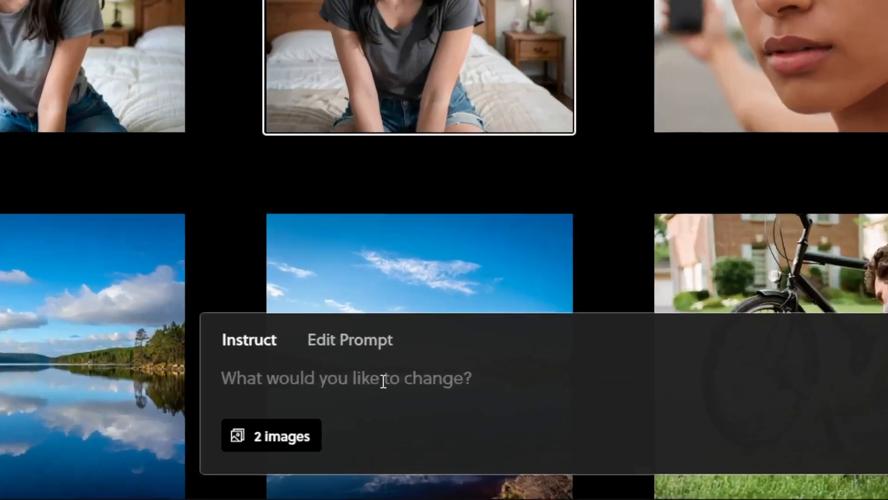
Step: Enter the instruction 'Please change the hair color to green' in the Instruct box
type("Ple")
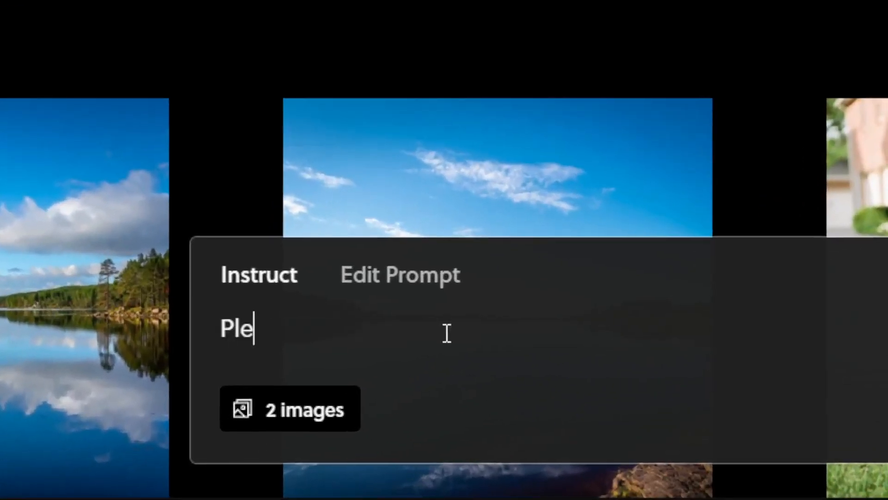
type("ase chang")
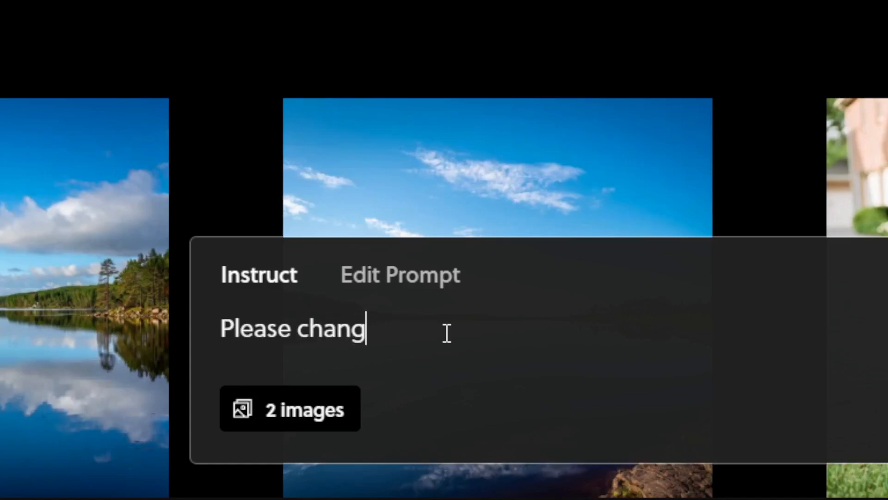
type("e the")
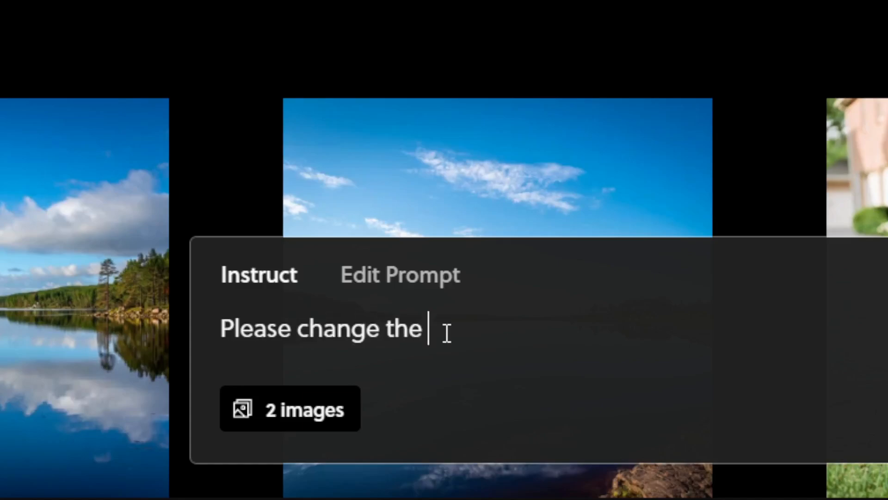
type("hair color to gre")
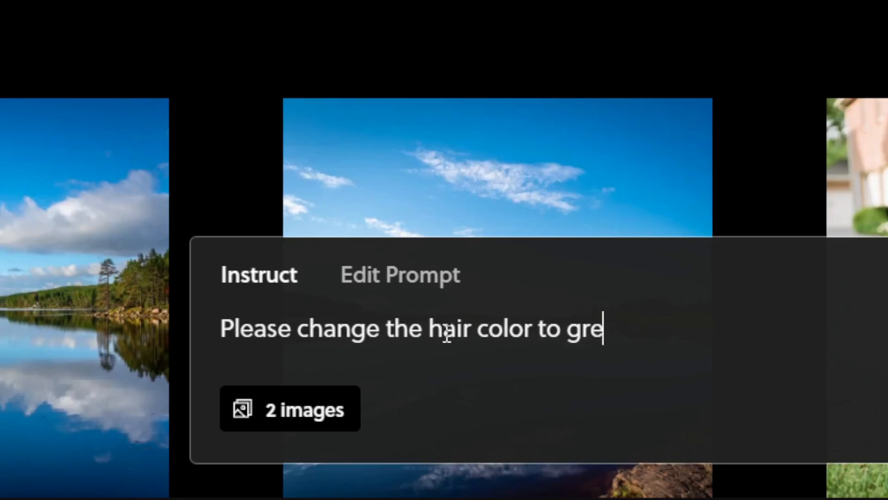
left_click(304, 409)
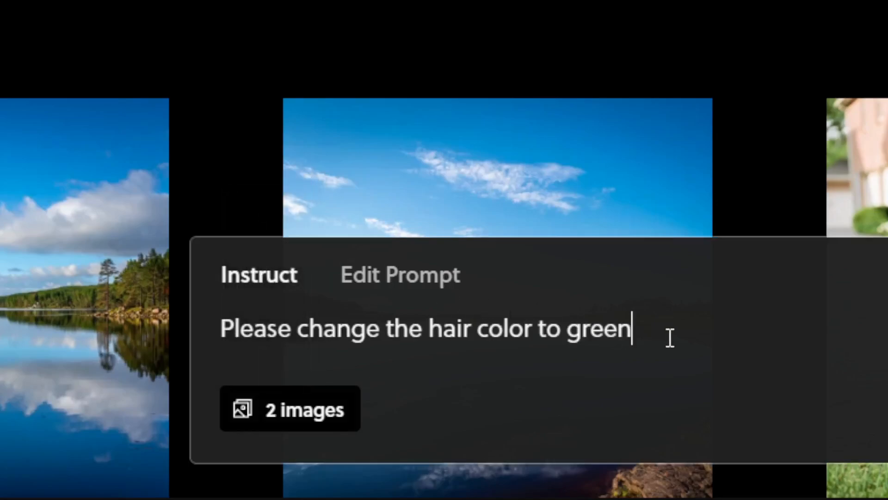
mouse_move(684, 343)
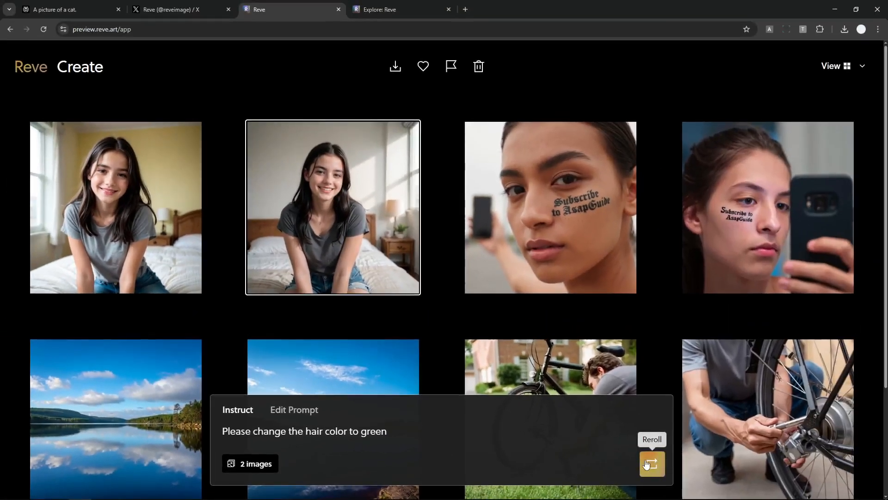
Step: Reroll to generate the green-haired edits, then select one of the new images
left_click(651, 463)
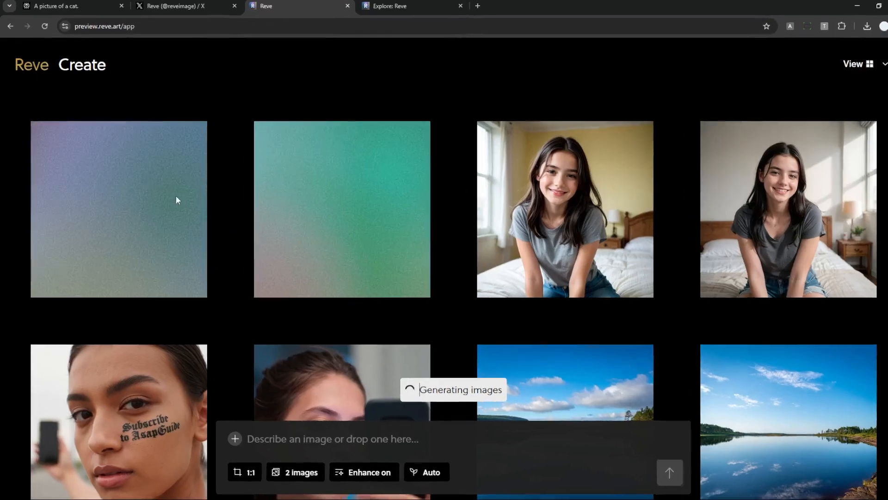
left_click(565, 209)
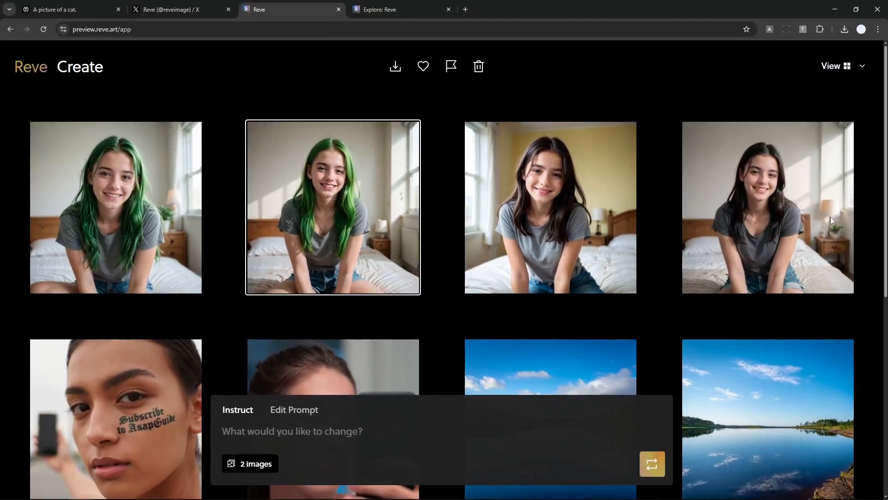
mouse_move(109, 205)
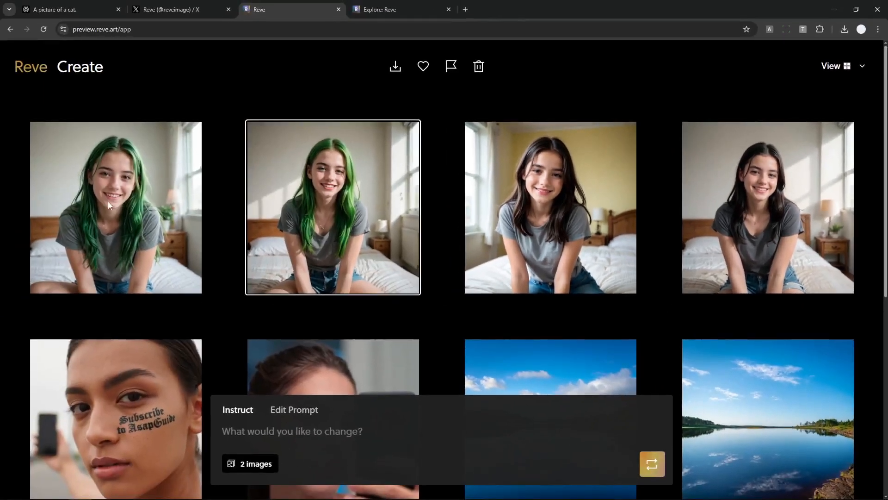
left_click(116, 207)
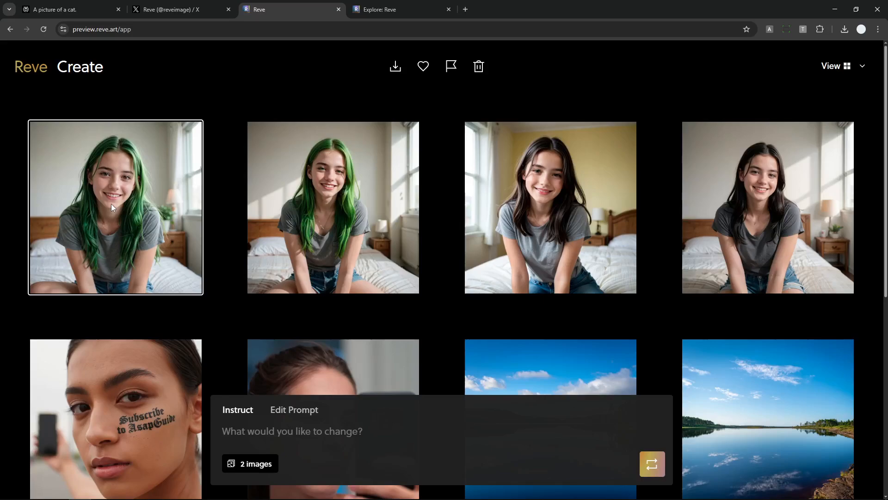
mouse_move(77, 231)
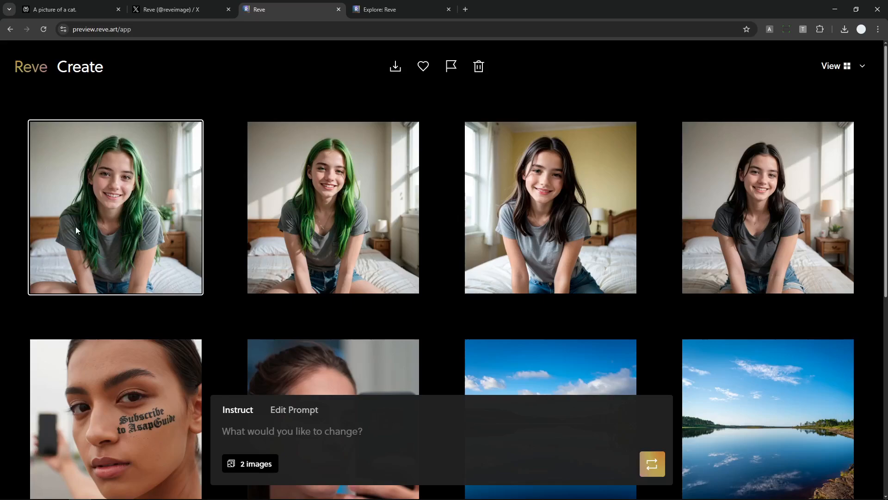
left_click(220, 205)
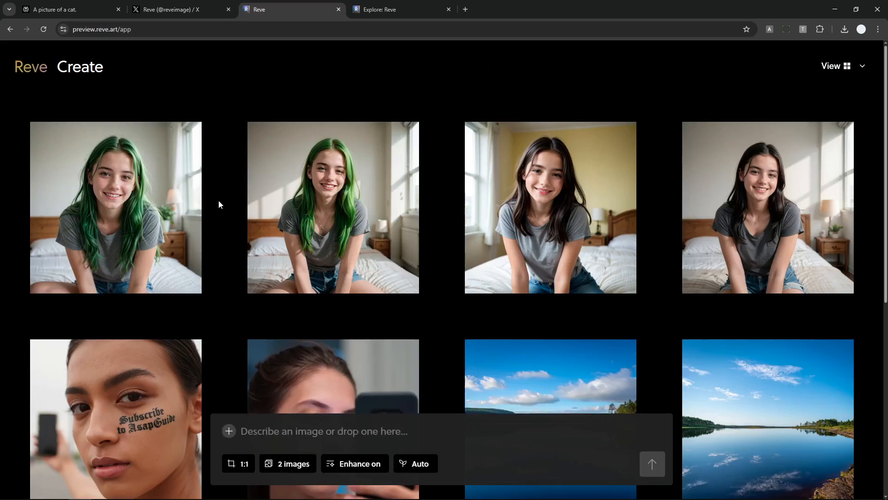
mouse_move(337, 215)
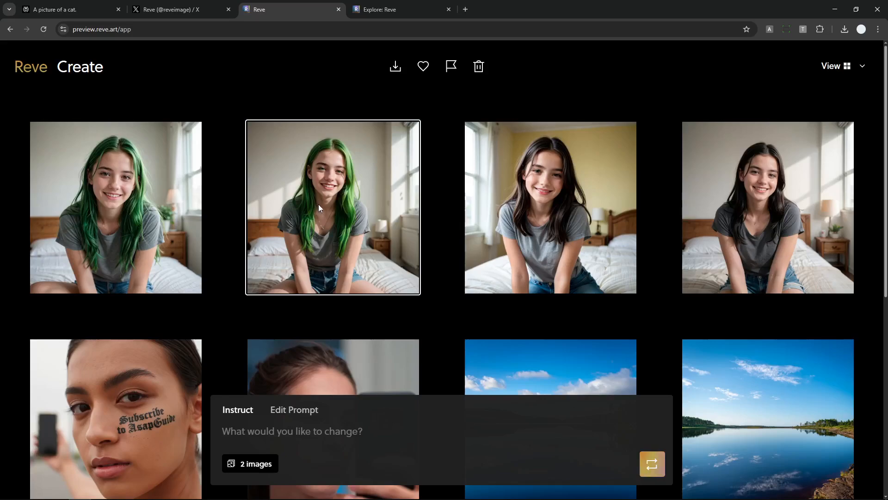
mouse_move(419, 258)
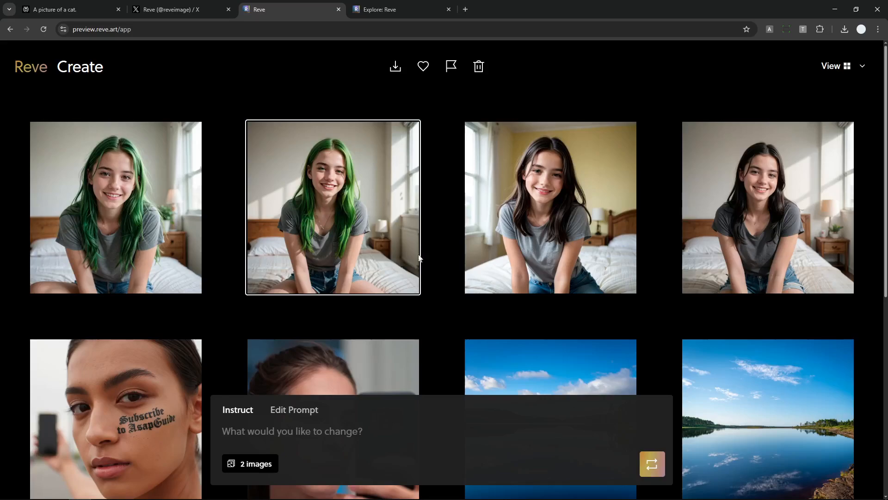
left_click(434, 313)
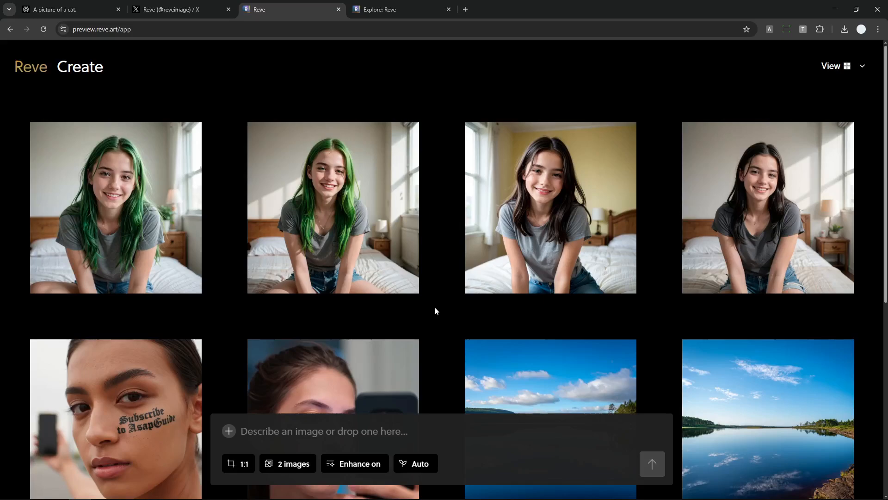
mouse_move(307, 322)
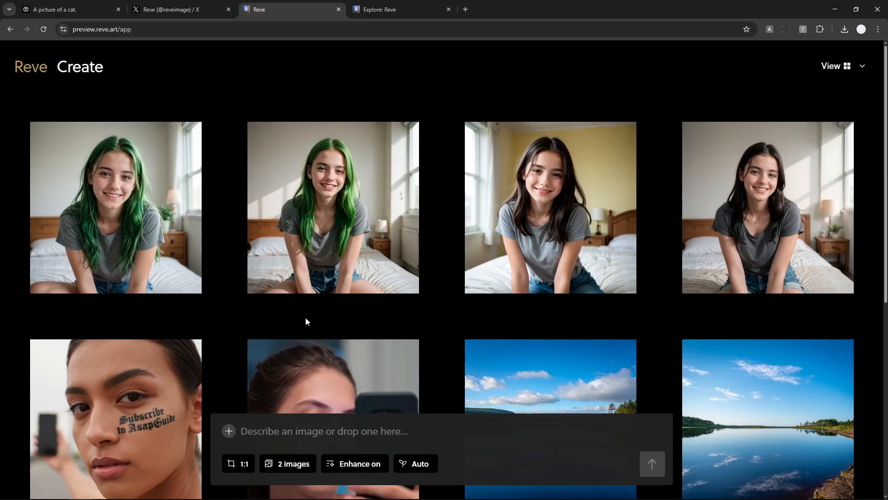
mouse_move(393, 273)
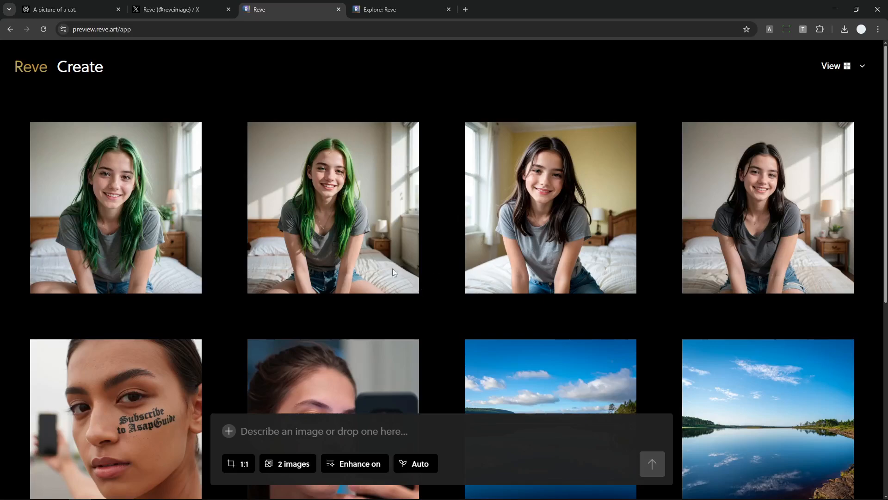
Step: View a dark-haired original, deselect it, and scroll down the gallery
left_click(767, 207)
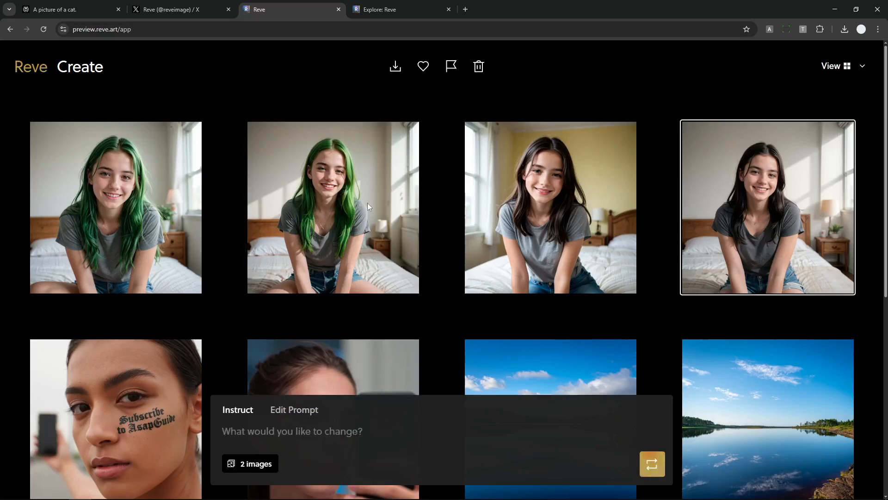
left_click(333, 207)
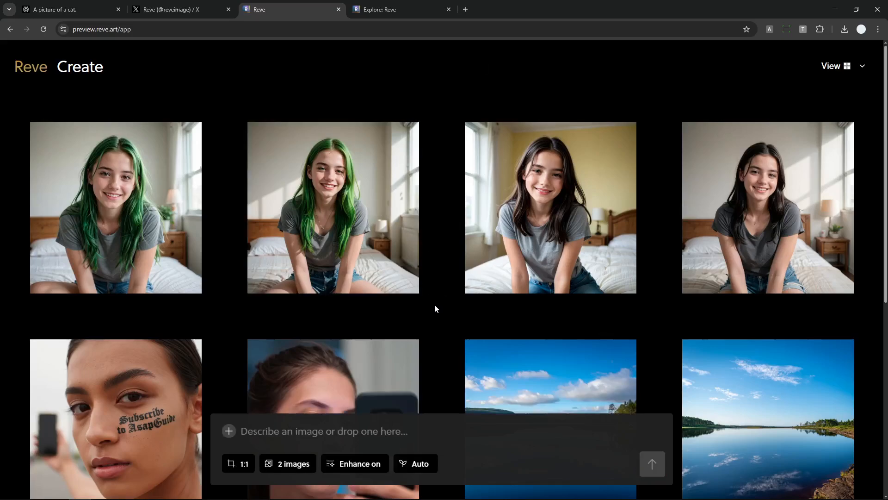
scroll("down", 3)
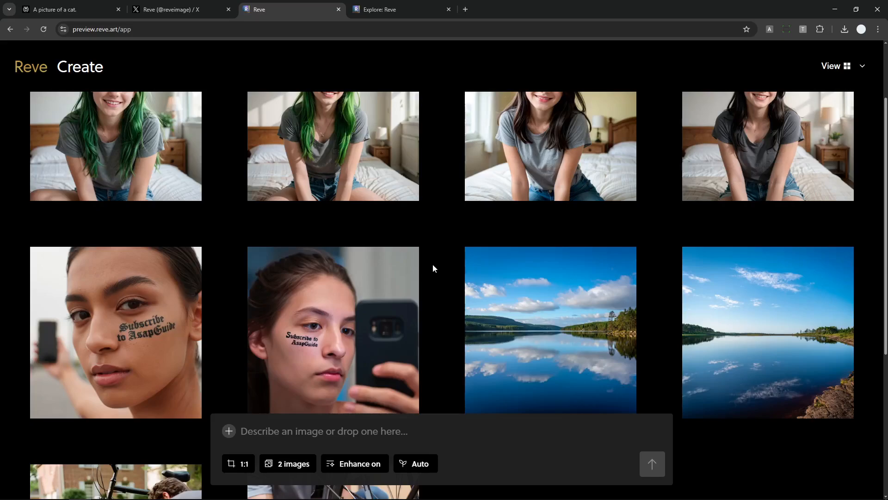